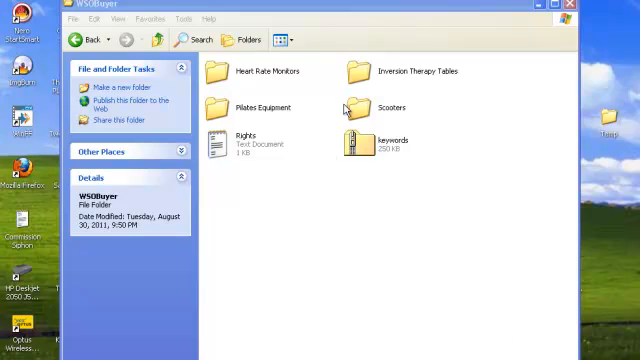
Open the Pilates Equipment folder and extract the BlackMatPro zipped folder
click(257, 106)
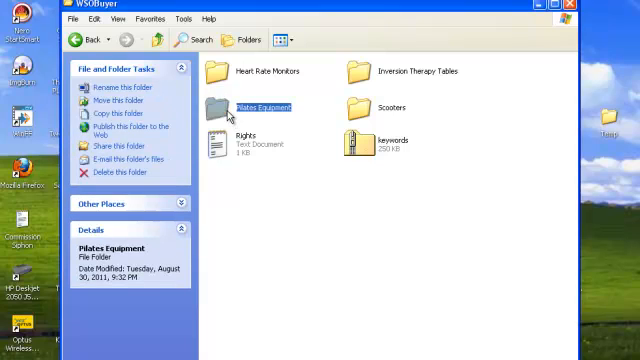
double_click(261, 105)
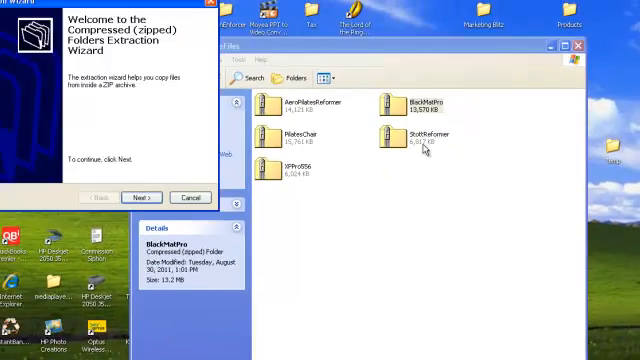
click(140, 197)
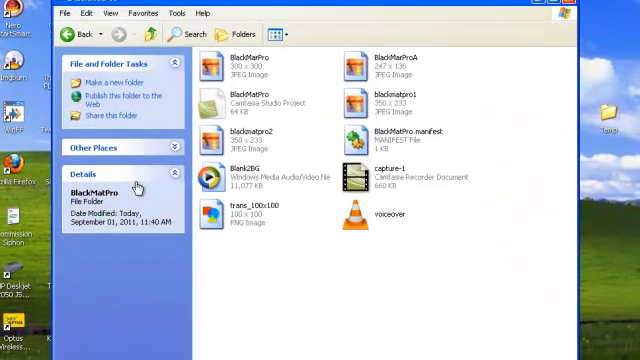
mouse_move(225, 110)
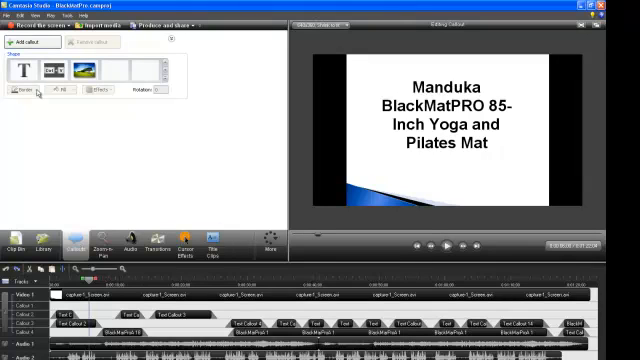
click(26, 74)
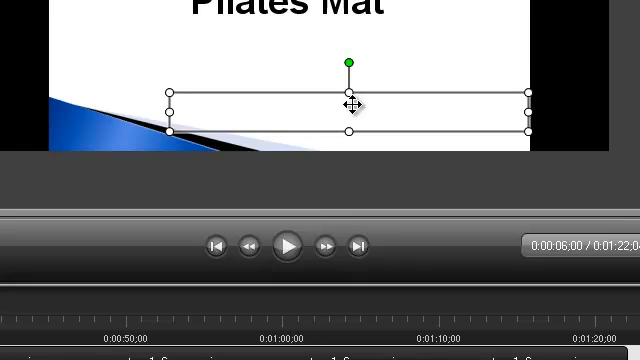
text(h)
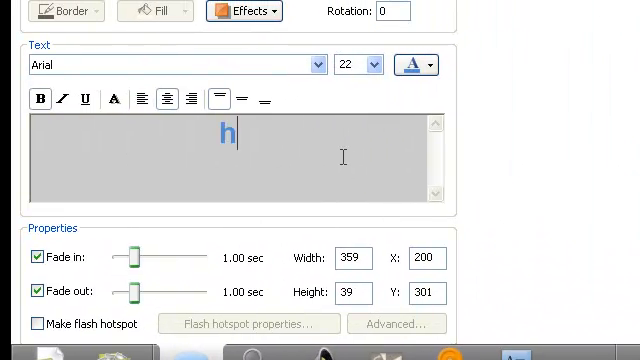
text(ttp://)
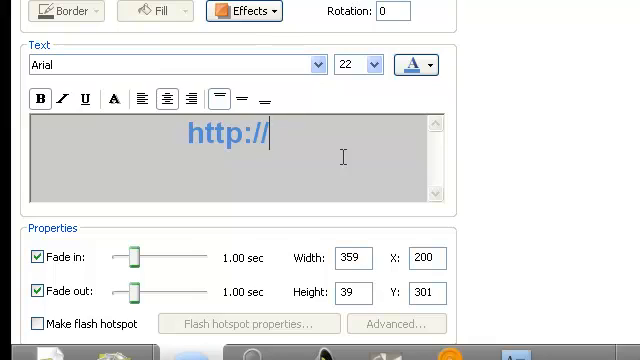
text(mydom)
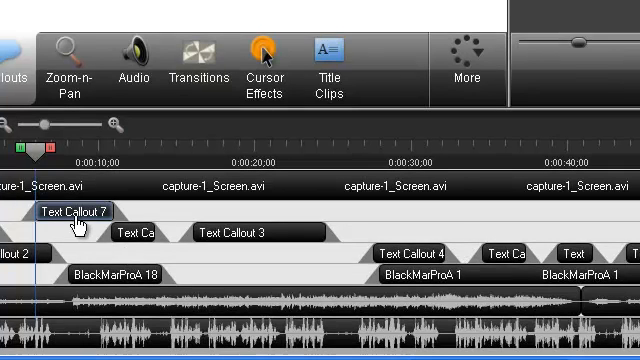
click(55, 211)
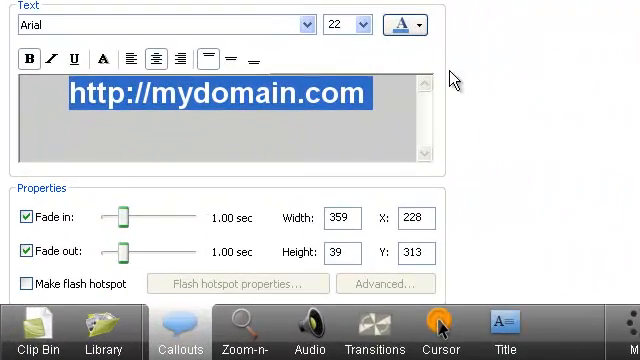
click(405, 24)
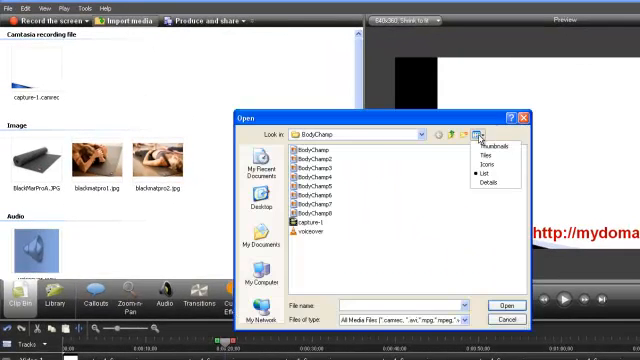
Switch the import dialog to Thumbnails, close it, and select blackmatpro2.jpg
click(481, 148)
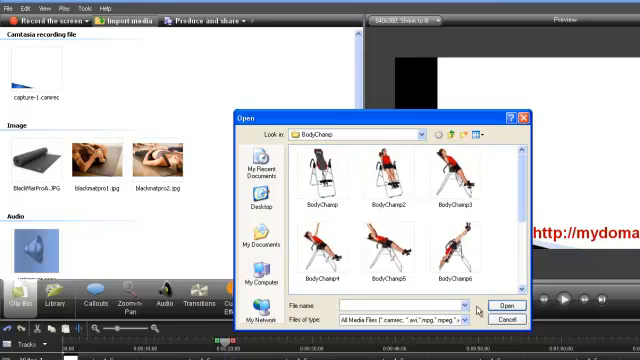
click(508, 319)
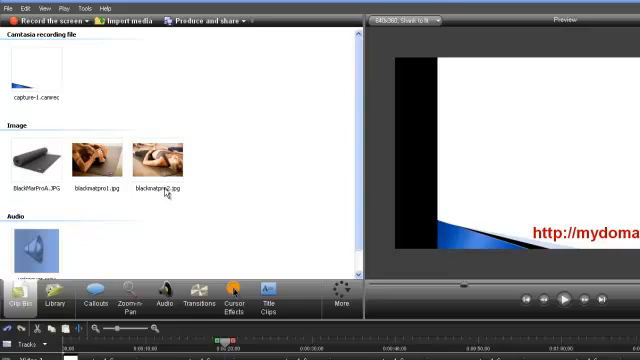
click(156, 158)
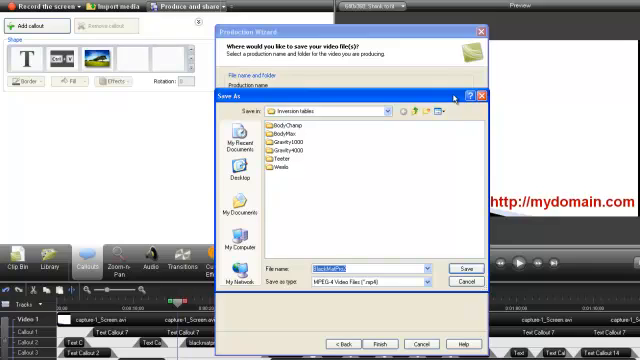
Save the production as BlackMatPro2 in the Pilates folder
click(410, 113)
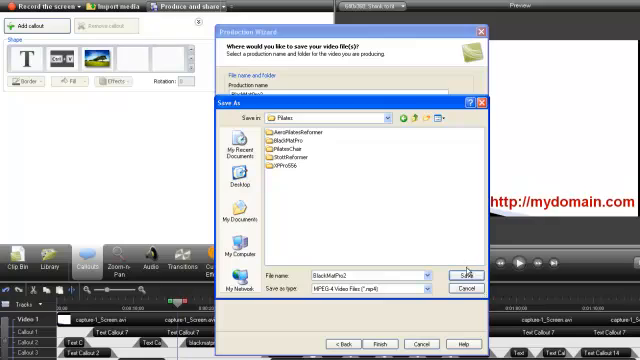
click(468, 273)
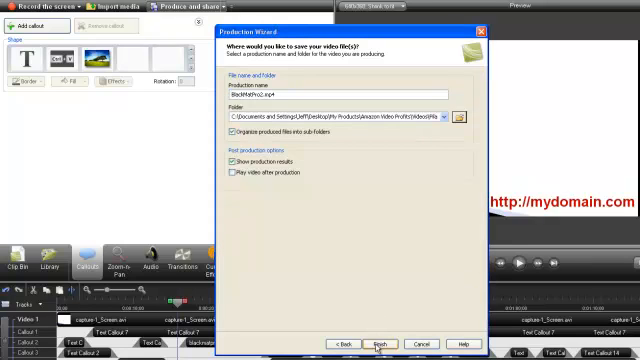